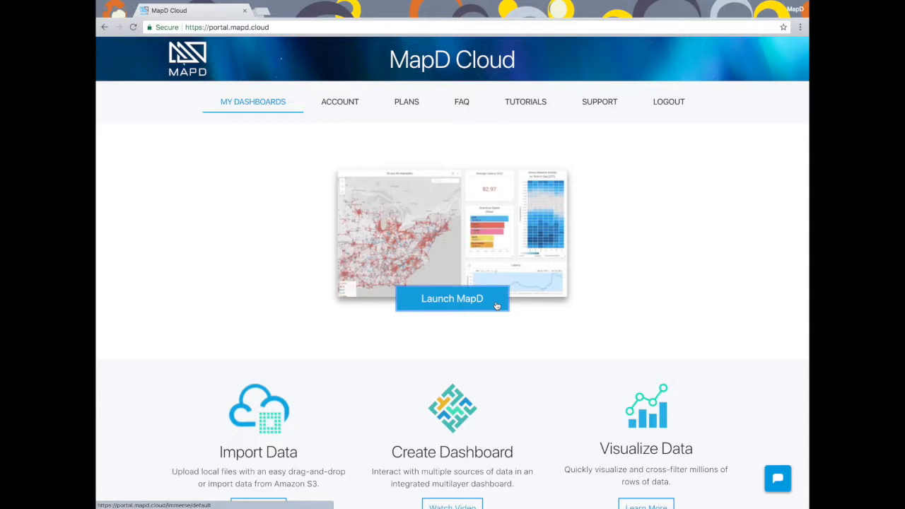
- Launch MapD Immerse from the MapD Cloud portal to reach the Saved Dashboards page
{"action": "left_click", "coordinate": [452, 297]}
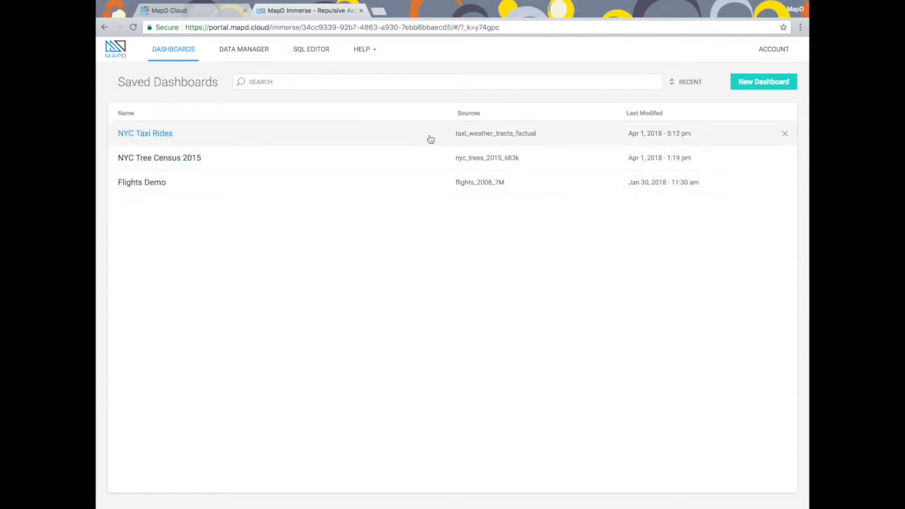
{"action": "mouse_move", "coordinate": [430, 139]}
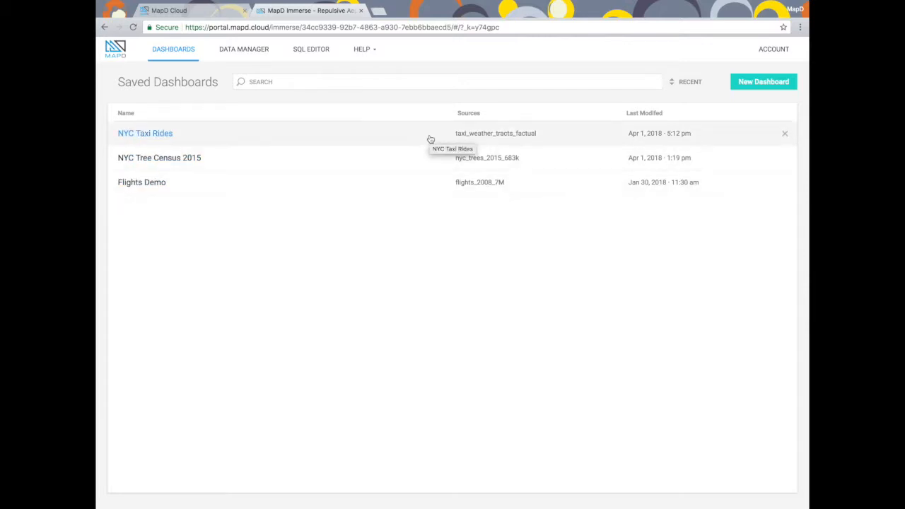
- Load the NYC Taxi Rides dashboard, cross-filter it to Cash payments, then clear that filter
{"action": "left_click", "coordinate": [144, 133]}
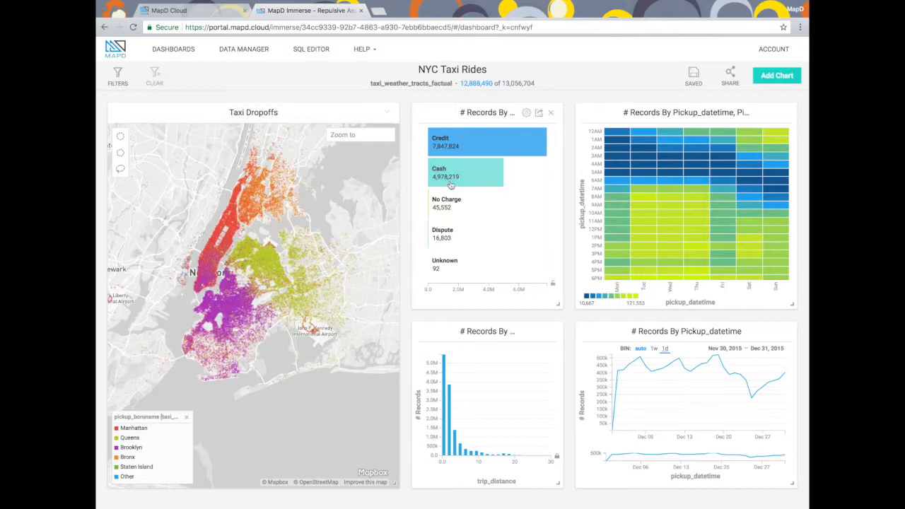
{"action": "left_click", "coordinate": [465, 172]}
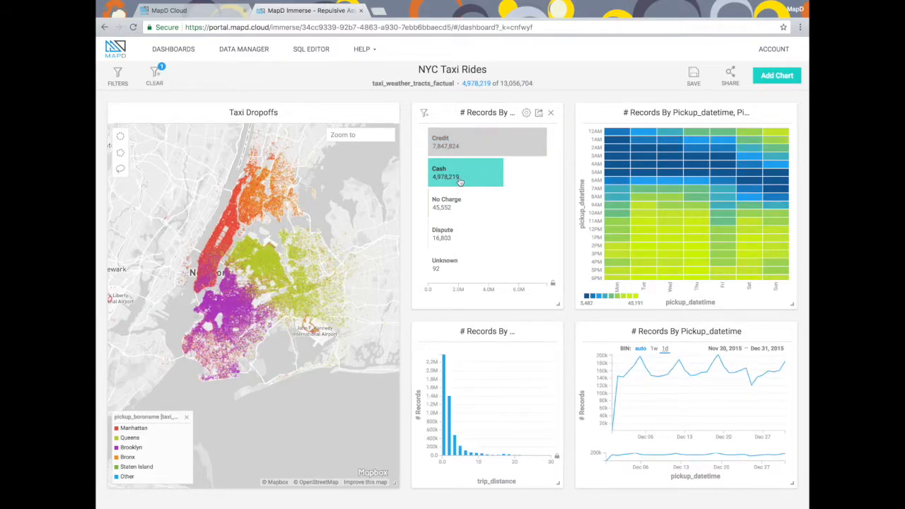
{"action": "left_click", "coordinate": [487, 142]}
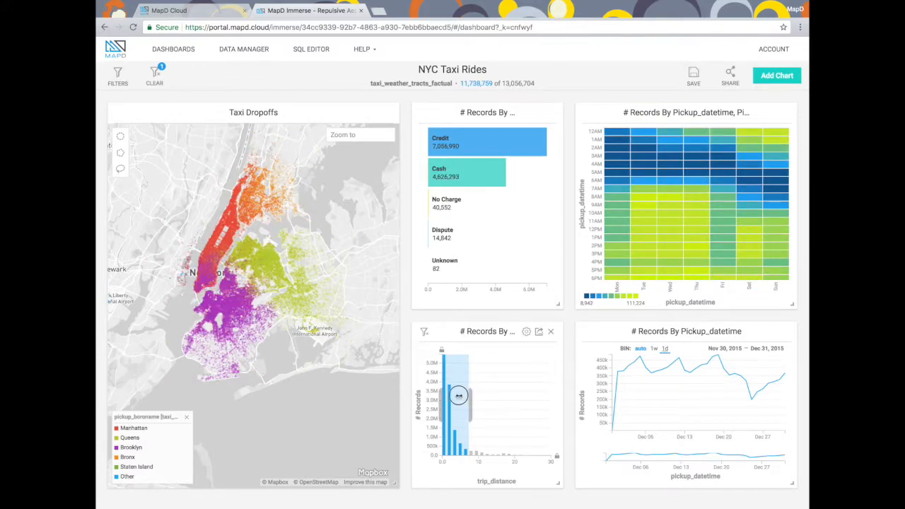
- Brush range filters on the trip_distance histogram and the pickup_datetime line chart
{"action": "left_click_drag", "start_coordinate": [458, 395], "coordinate": [492, 396]}
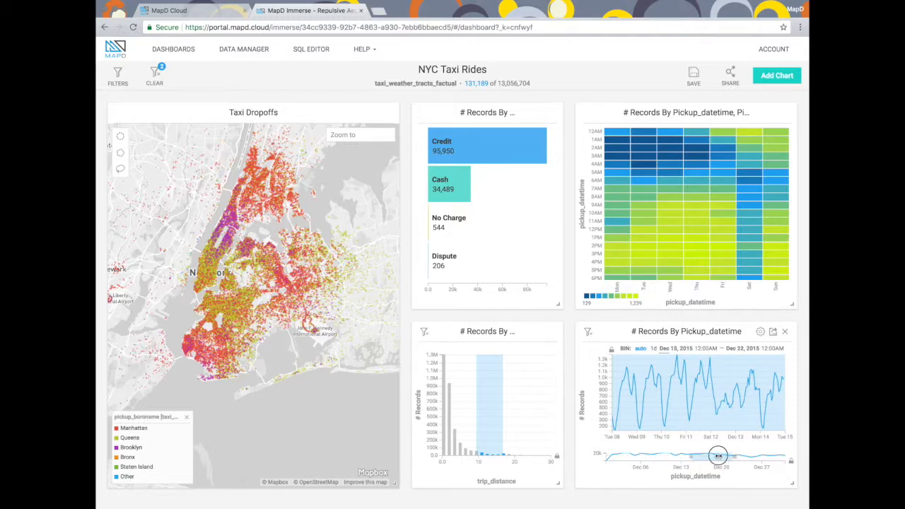
{"action": "left_click_drag", "start_coordinate": [718, 455], "coordinate": [738, 455]}
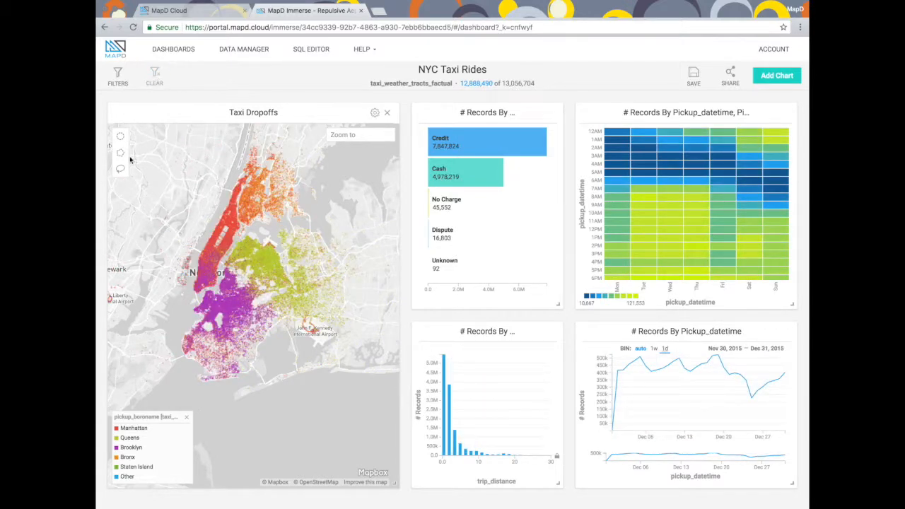
{"action": "mouse_move", "coordinate": [120, 136]}
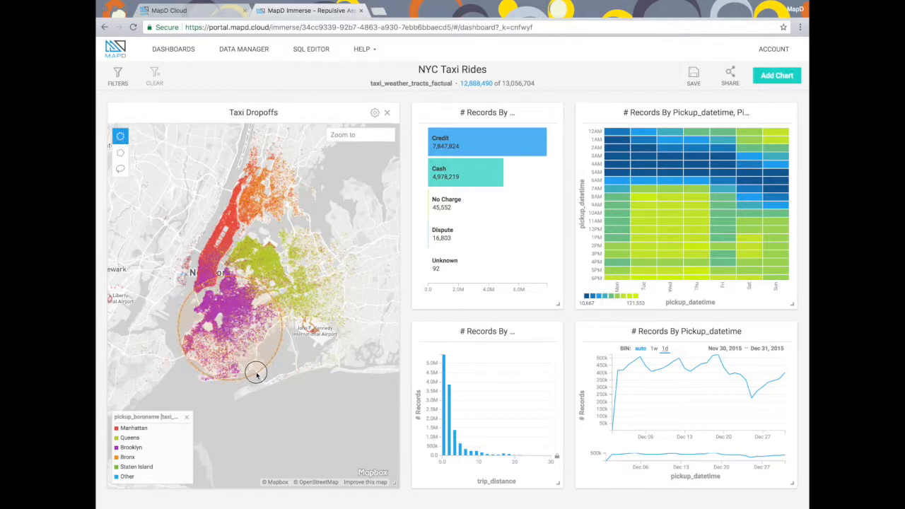
{"action": "left_click_drag", "start_coordinate": [256, 318], "coordinate": [269, 368]}
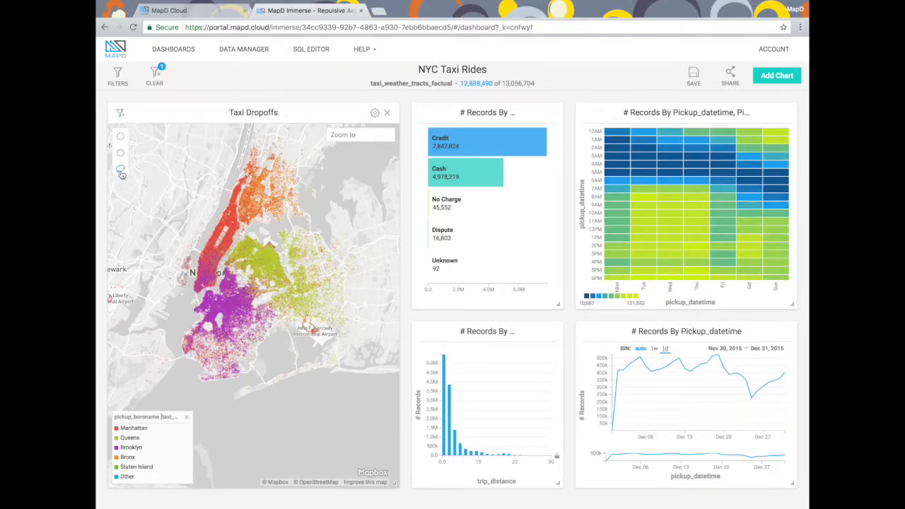
{"action": "left_click", "coordinate": [120, 169]}
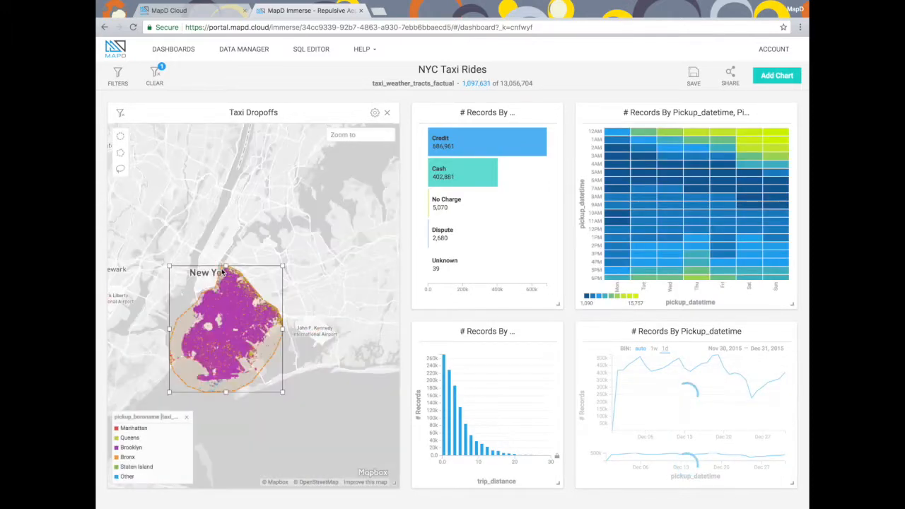
{"action": "left_click", "coordinate": [664, 348]}
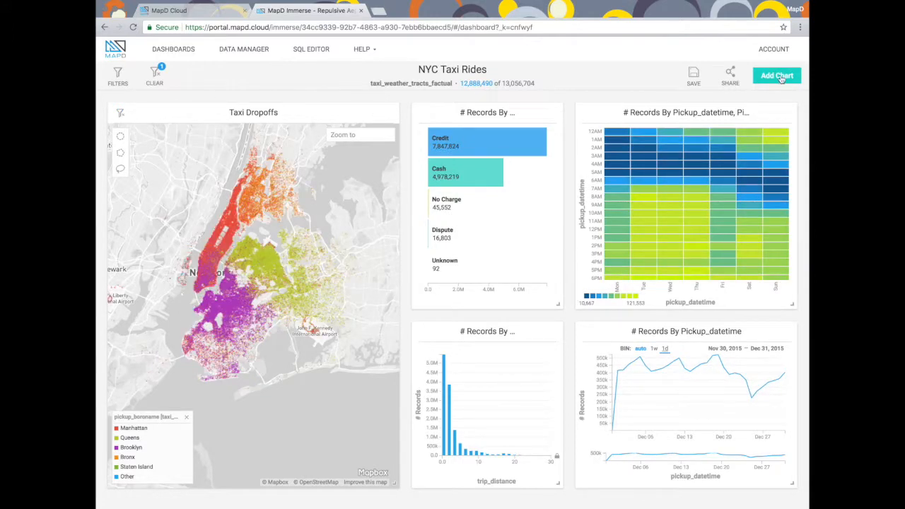
- Start a new Bubble chart grouped by the dropoff_boroname dimension
{"action": "left_click", "coordinate": [777, 76]}
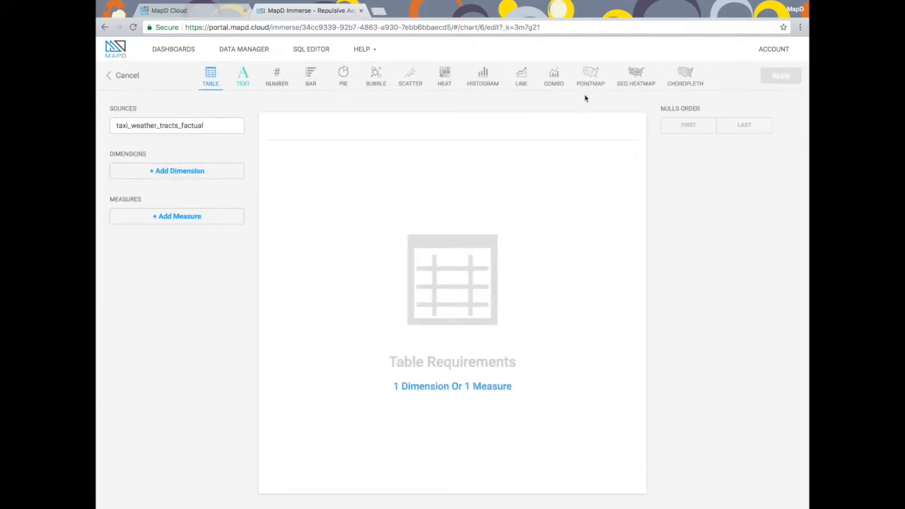
{"action": "left_click", "coordinate": [377, 76]}
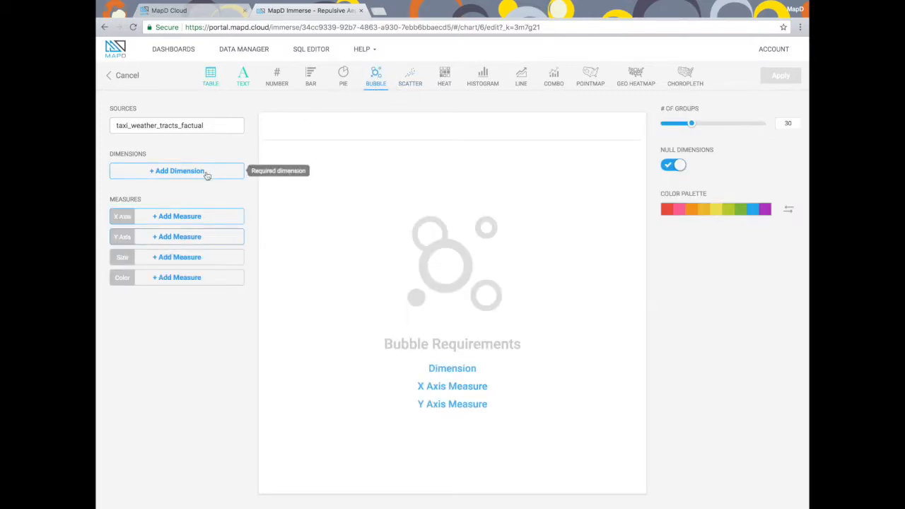
{"action": "left_click", "coordinate": [175, 170]}
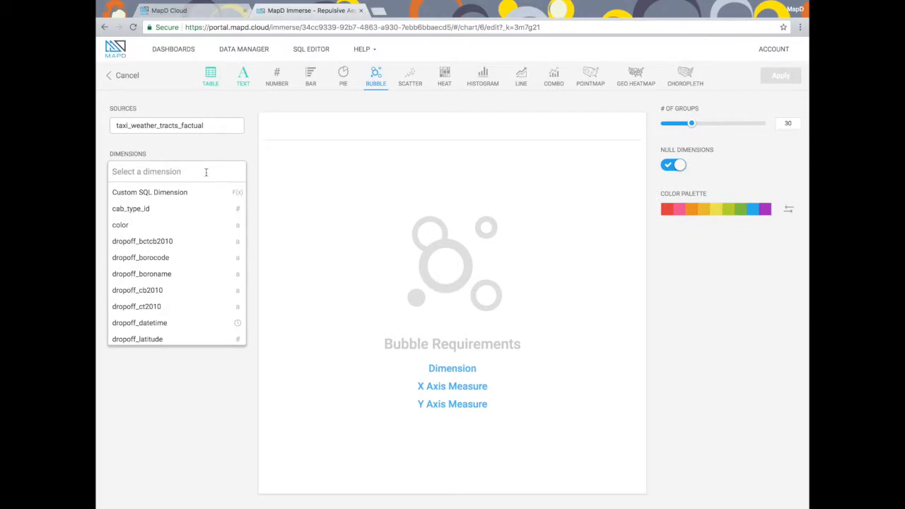
{"action": "left_click", "coordinate": [142, 274]}
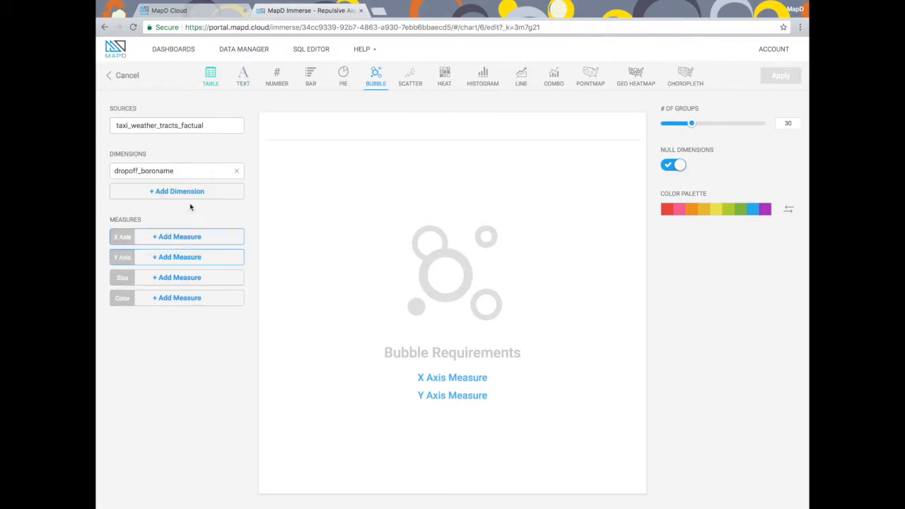
{"action": "mouse_move", "coordinate": [181, 236]}
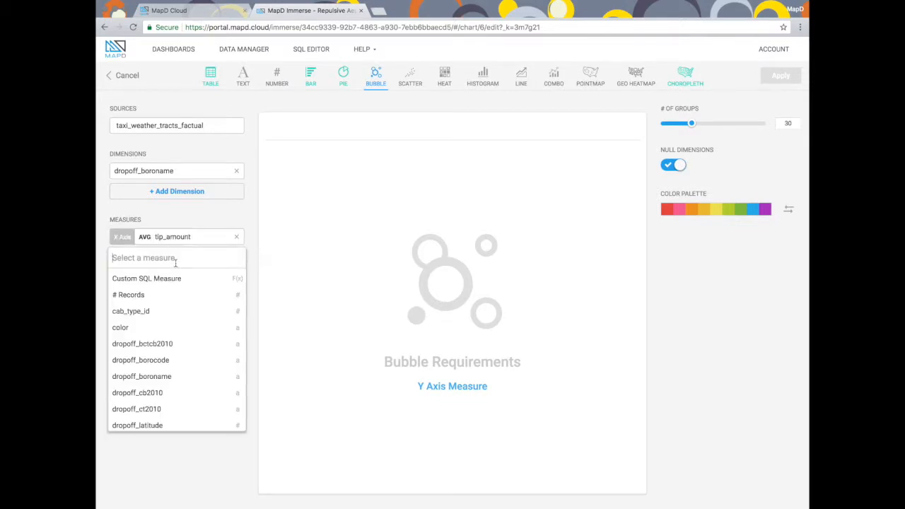
- Plot AVG tip_amount vs AVG trip_distance sized by # Records, with null boroughs hidden, and add it
{"action": "type", "text": "distance"}
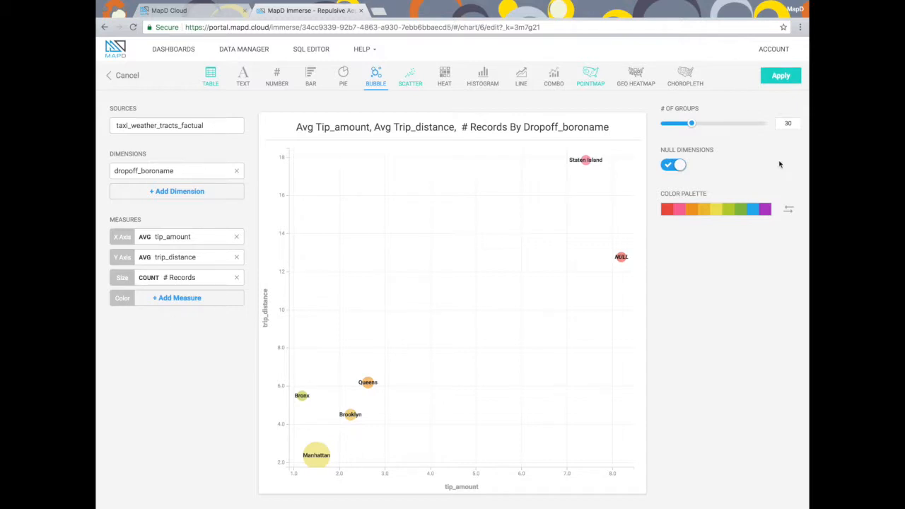
{"action": "left_click", "coordinate": [673, 164]}
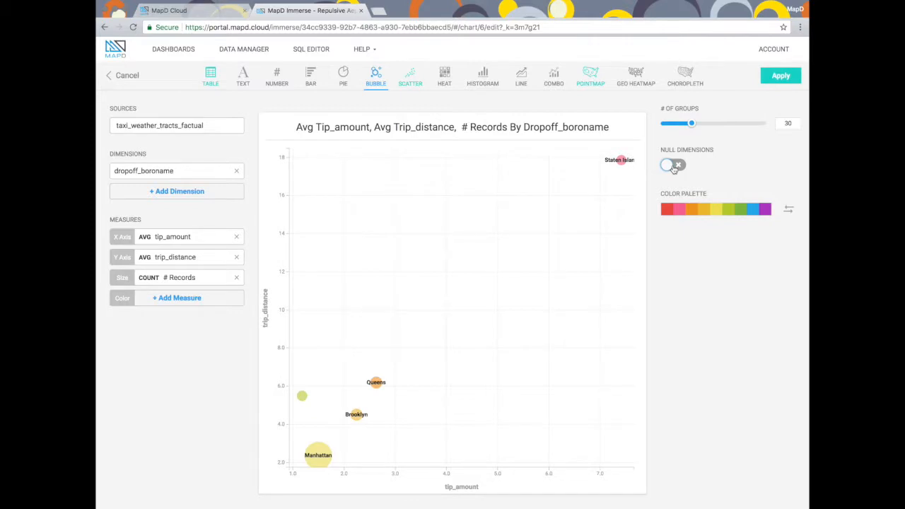
{"action": "left_click", "coordinate": [672, 164]}
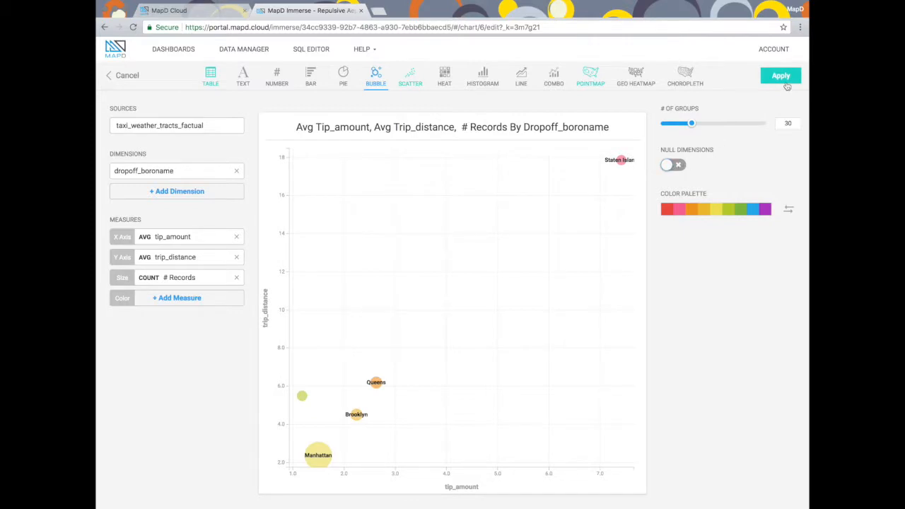
- Apply the bubble chart to the dashboard and move down to place it beneath the map
{"action": "left_click", "coordinate": [781, 77]}
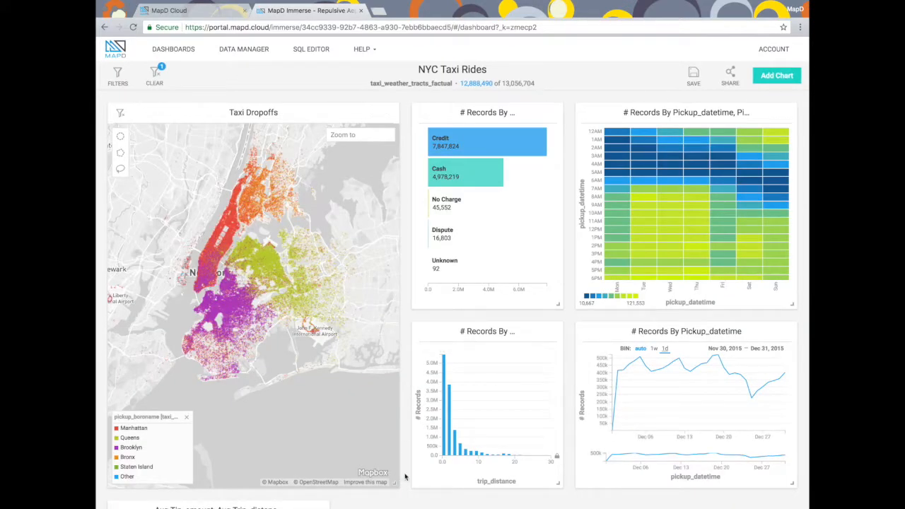
{"action": "scroll", "scroll_direction": "down", "scroll_amount": 3}
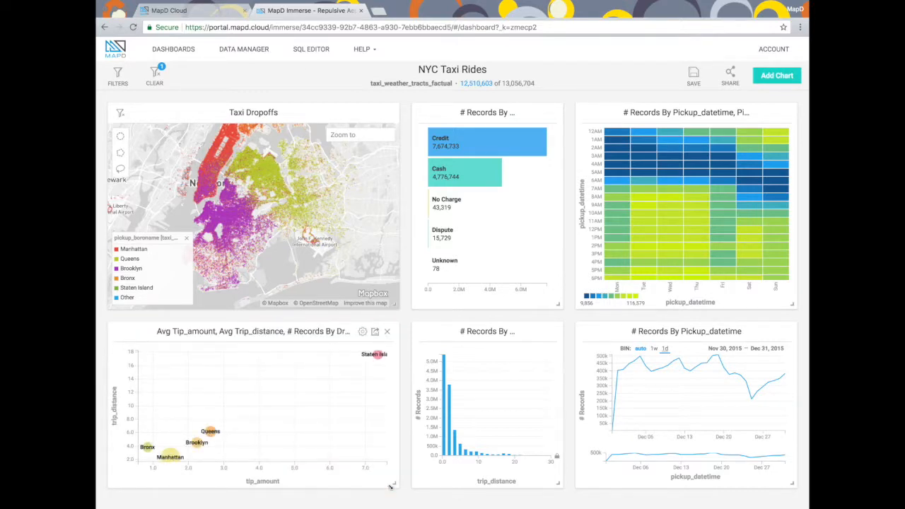
{"action": "mouse_move", "coordinate": [314, 217]}
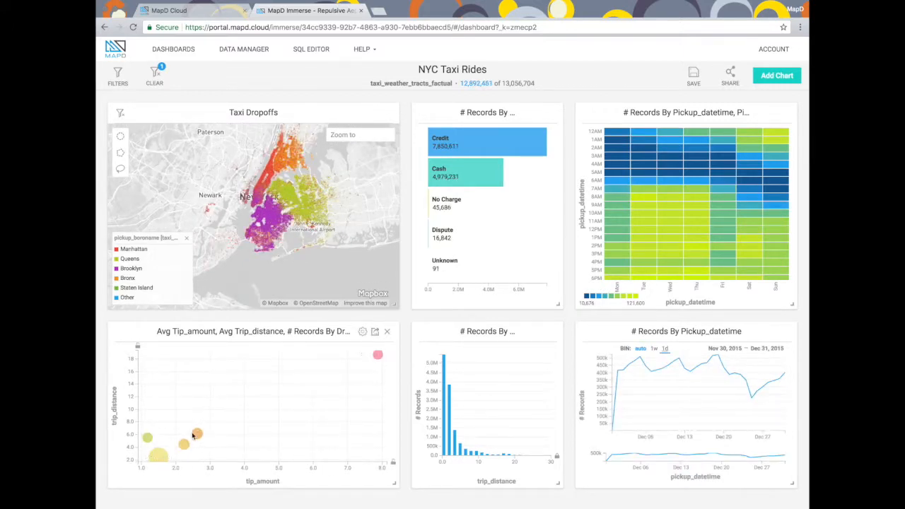
{"action": "mouse_move", "coordinate": [185, 444]}
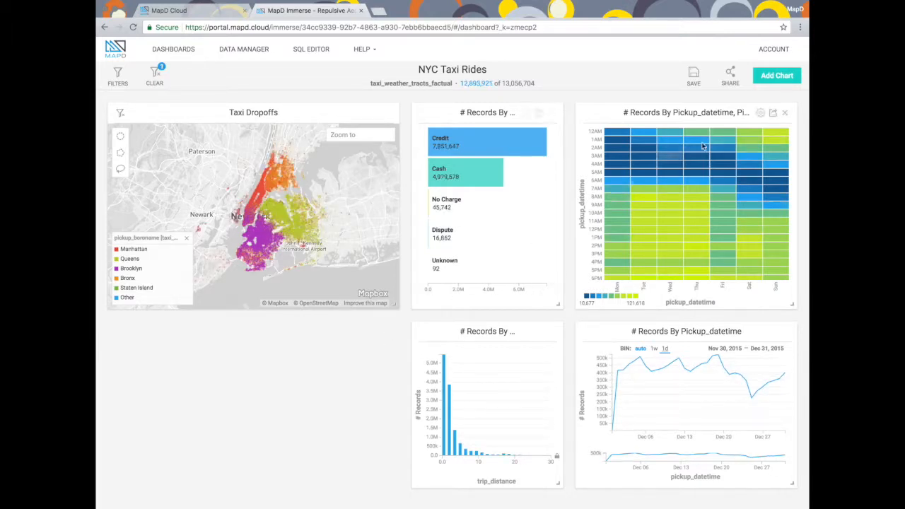
- Add a Bar chart of # Records by passenger_count to fill the space under the map
{"action": "left_click", "coordinate": [776, 76]}
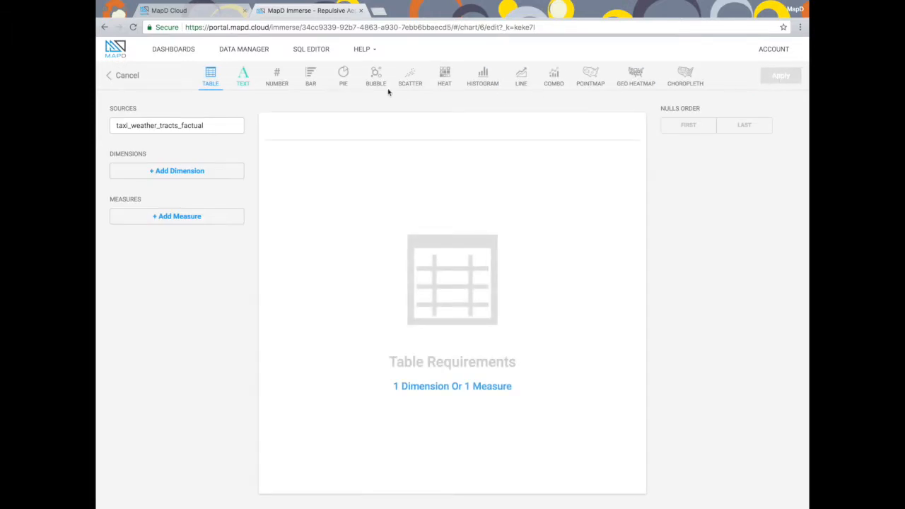
{"action": "left_click", "coordinate": [310, 74]}
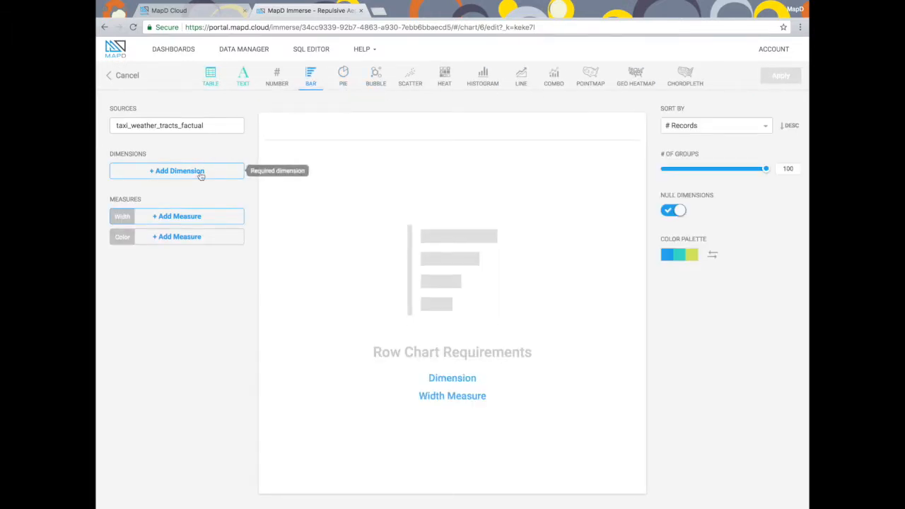
{"action": "type", "text": "passenger_count"}
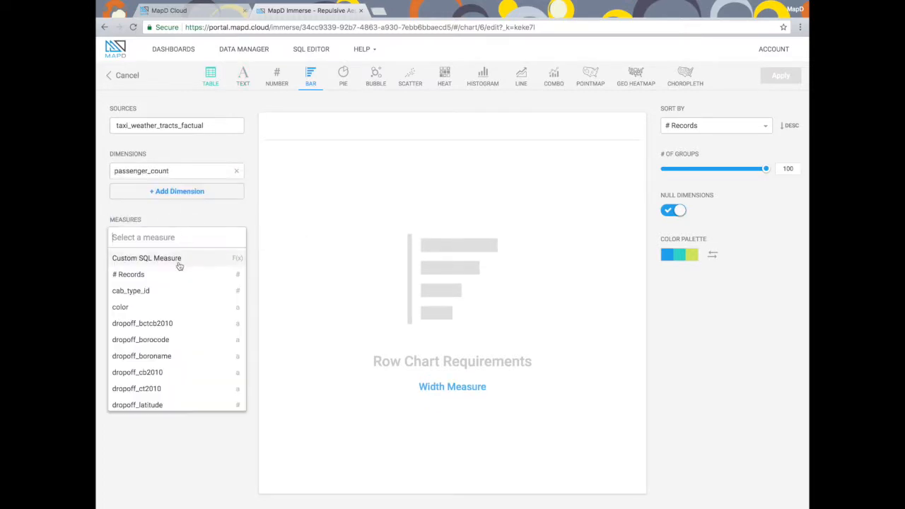
{"action": "left_click", "coordinate": [127, 275]}
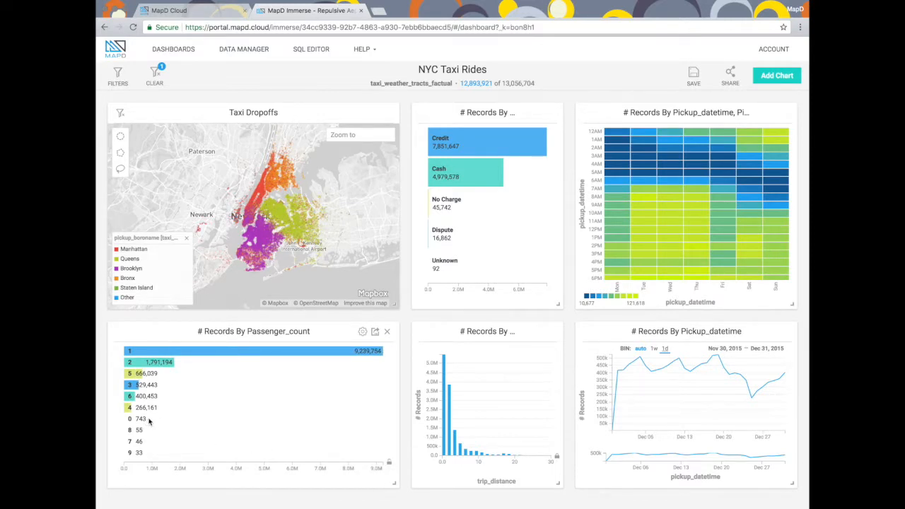
- Cross-filter the dashboard to the 743 zero-passenger rides and show the Clear filter options
{"action": "left_click", "coordinate": [141, 418]}
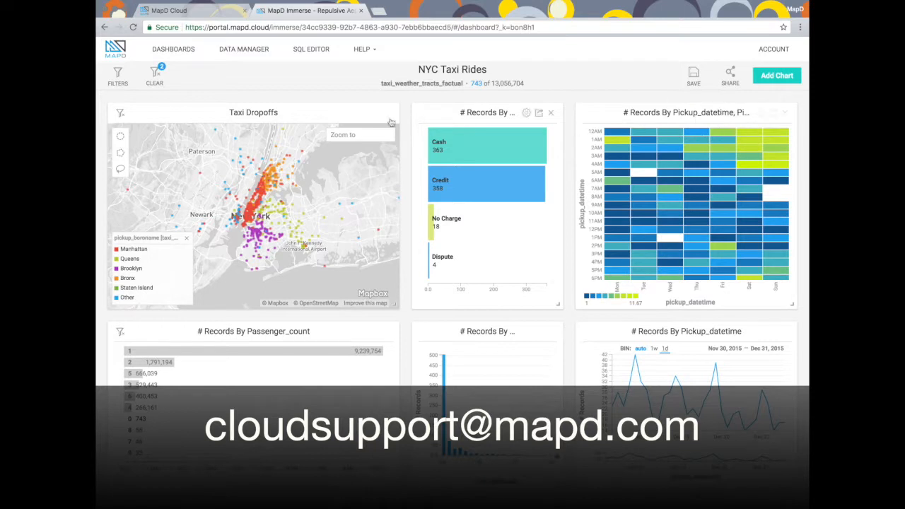
{"action": "left_click", "coordinate": [155, 76]}
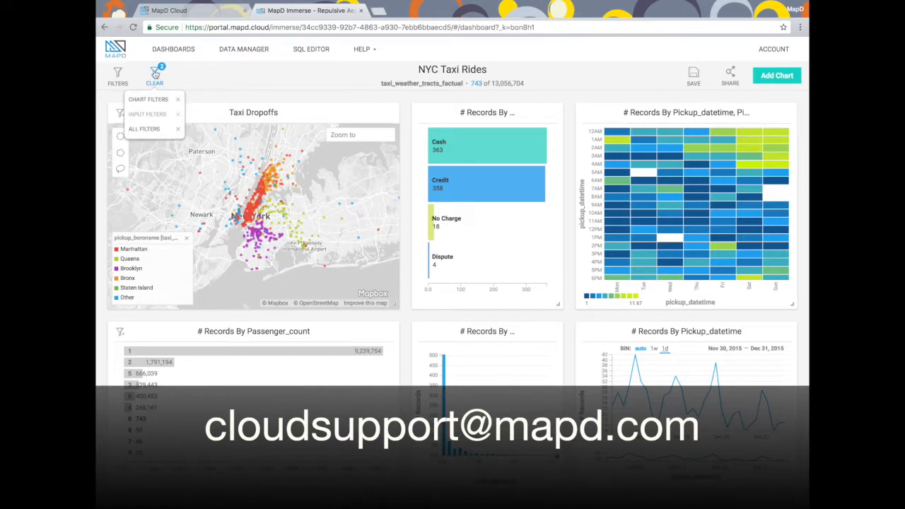